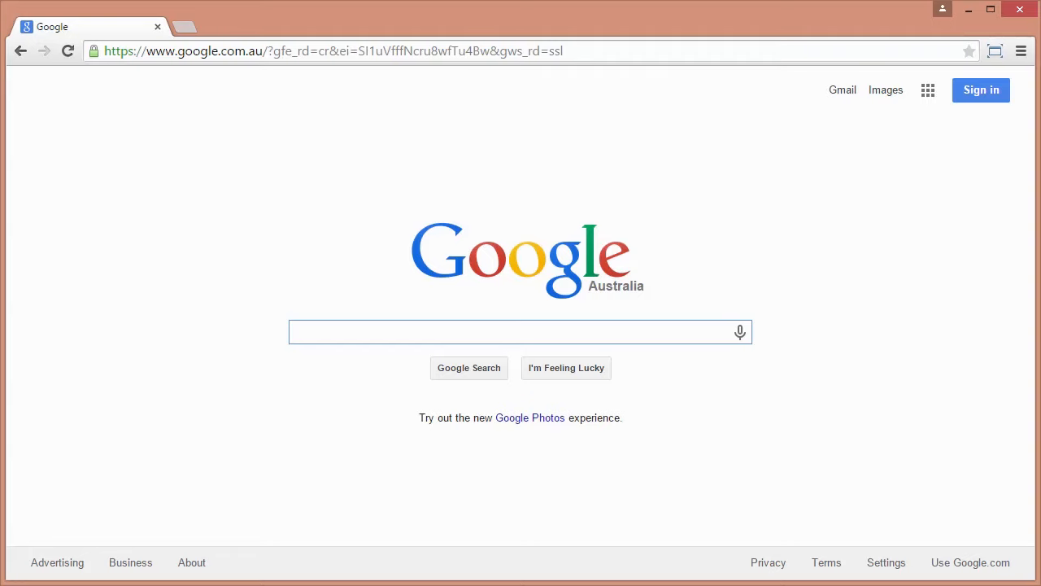
Search Google for 'java jdk download' and open Oracle's Java SE Downloads result.
click(520, 332)
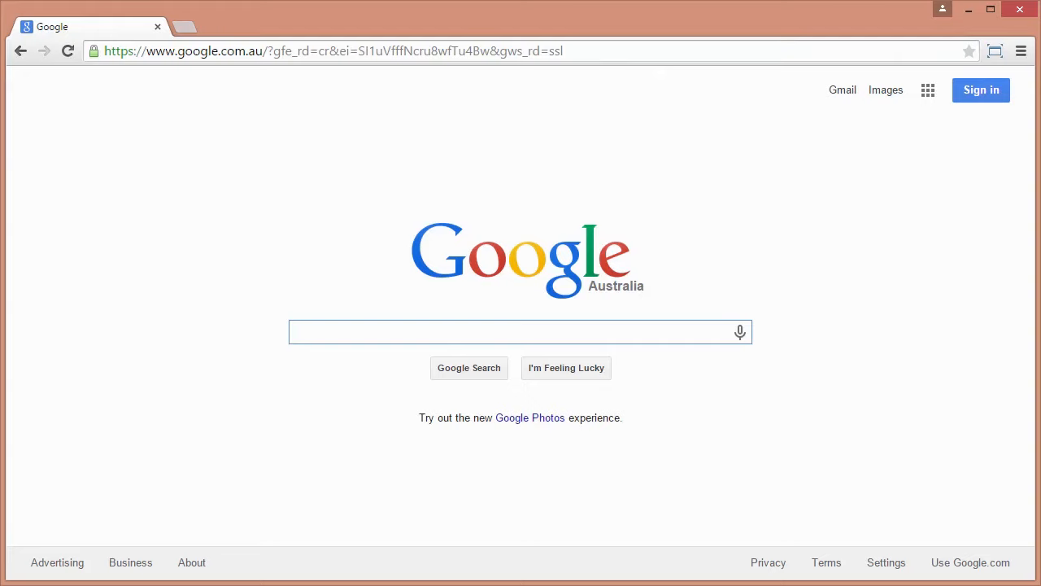
click(520, 332)
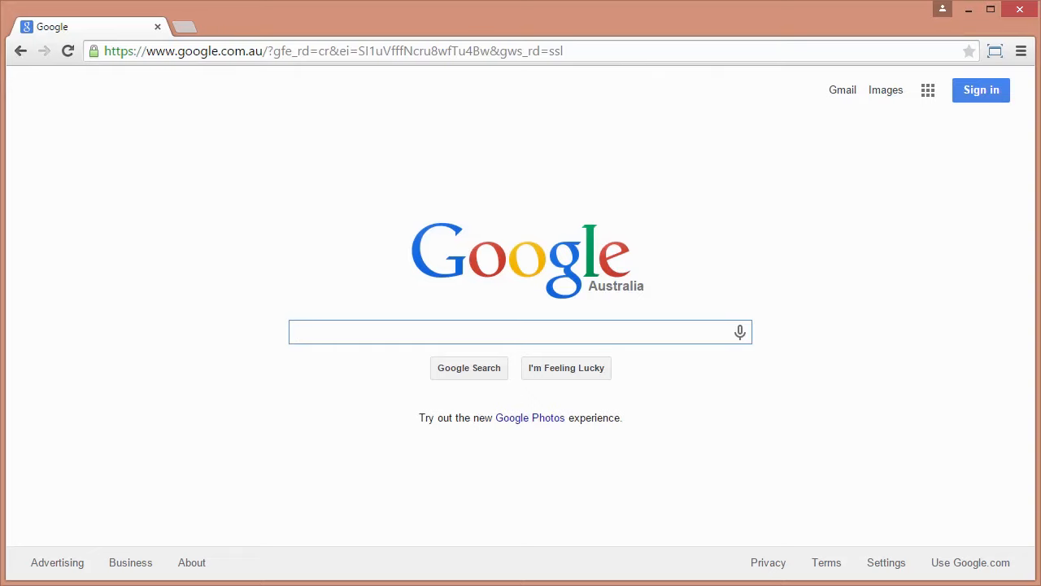
text(java jdk download)
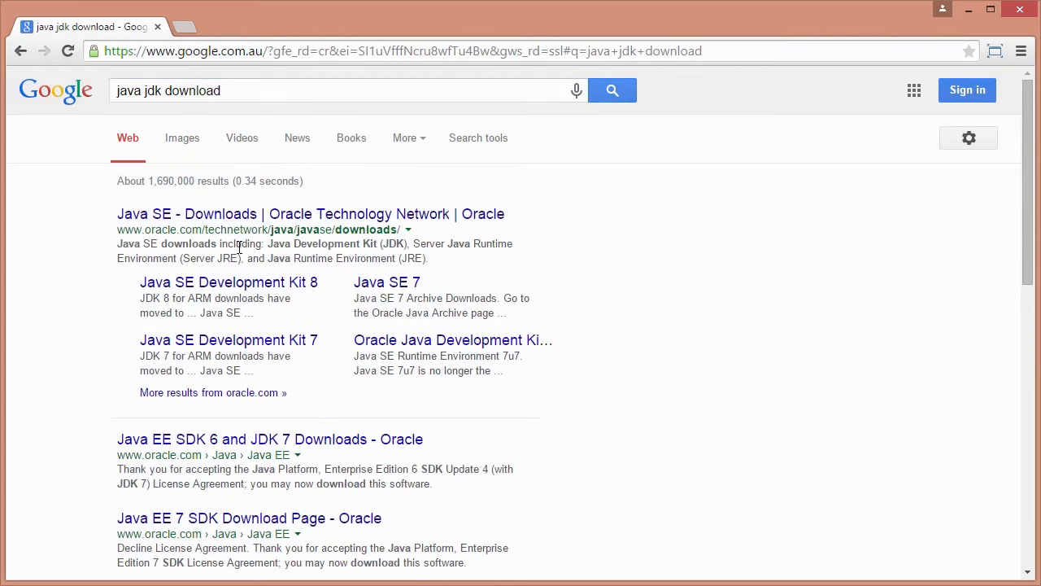
mouse_move(126, 225)
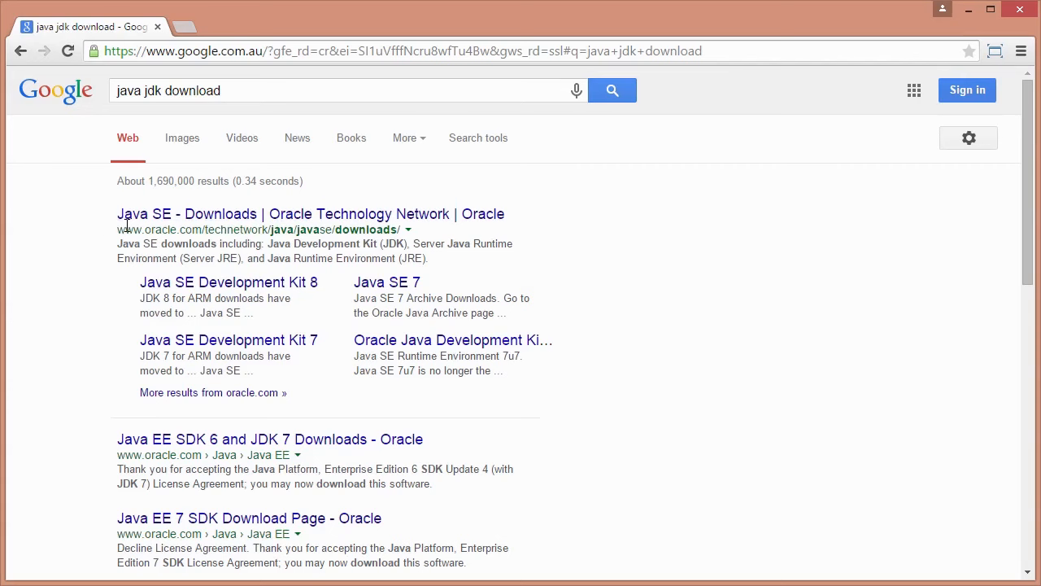
click(310, 213)
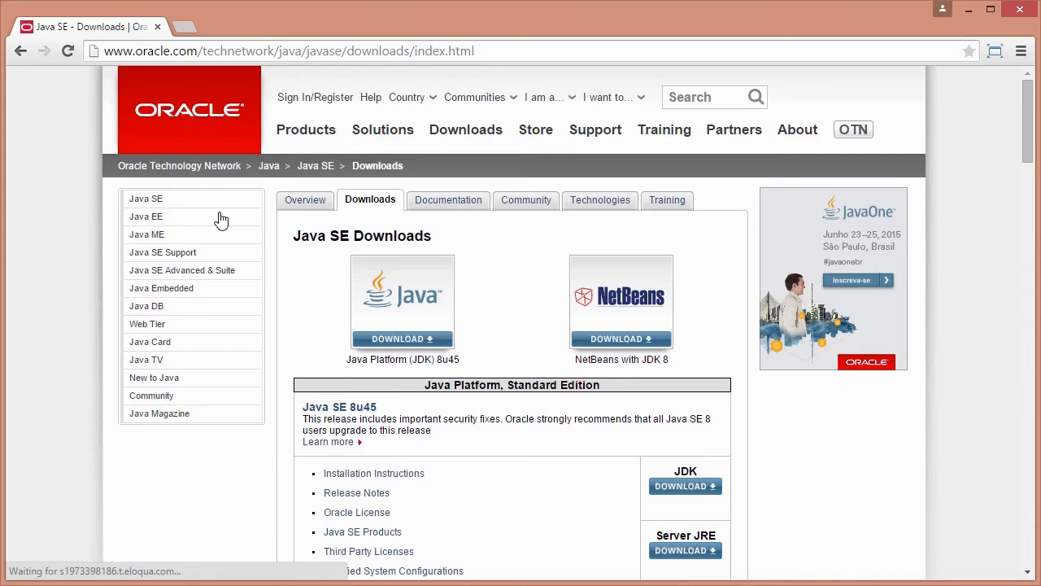
mouse_move(683, 492)
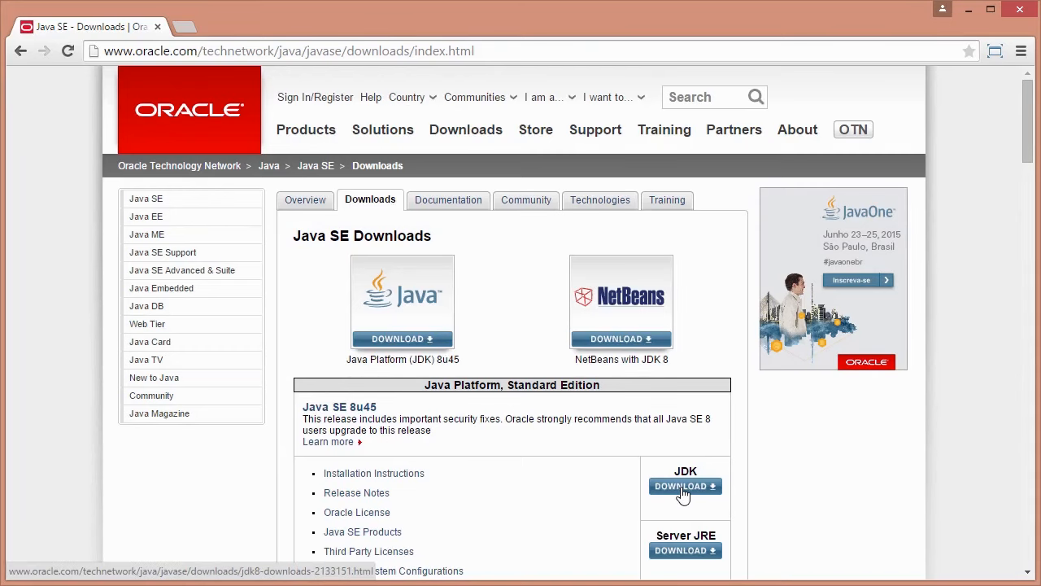
Go to the JDK 8u45 downloads page and scroll to its installer table.
click(685, 486)
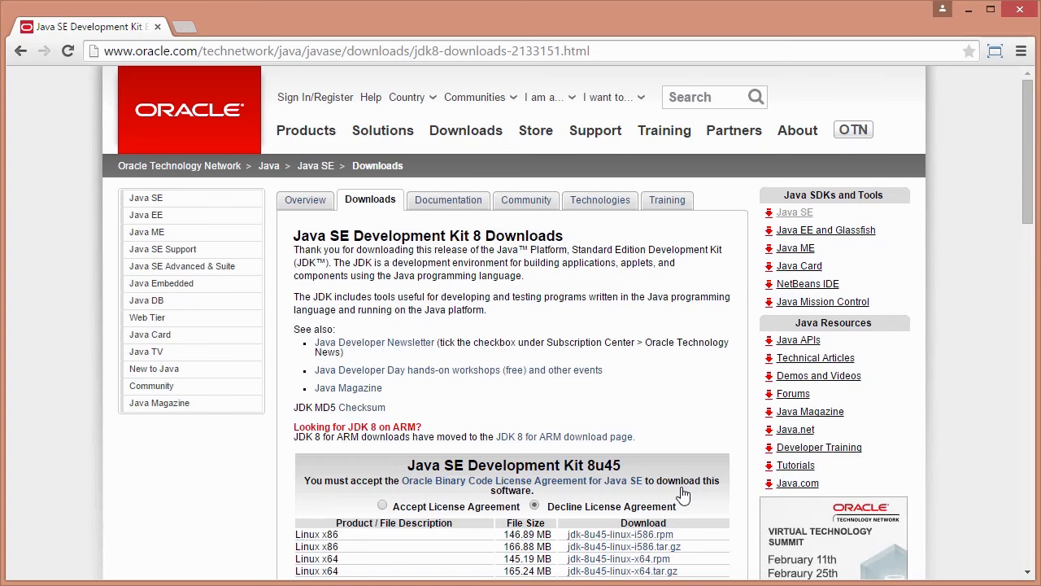
mouse_move(683, 432)
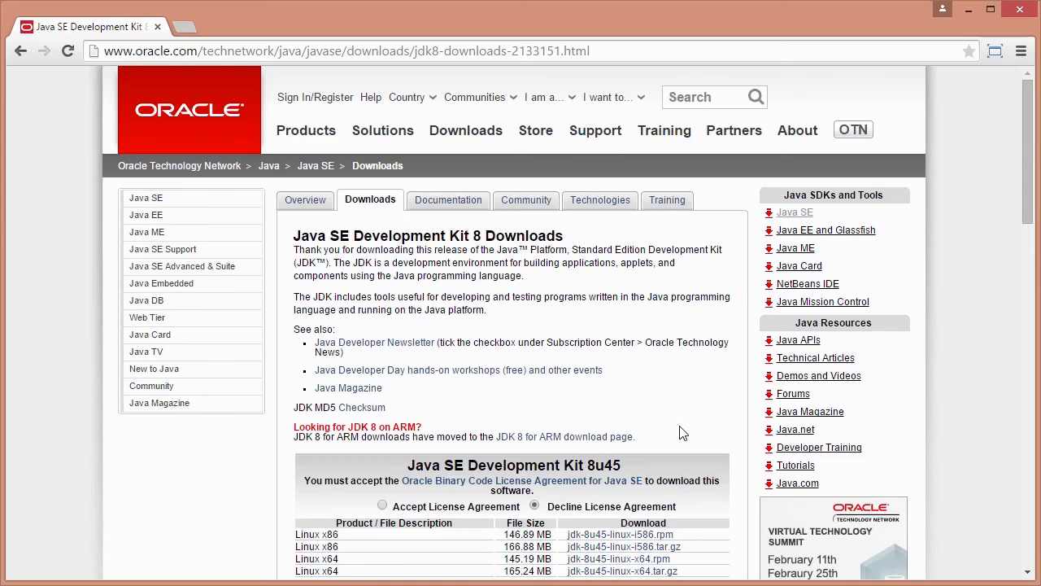
scroll(down, 3)
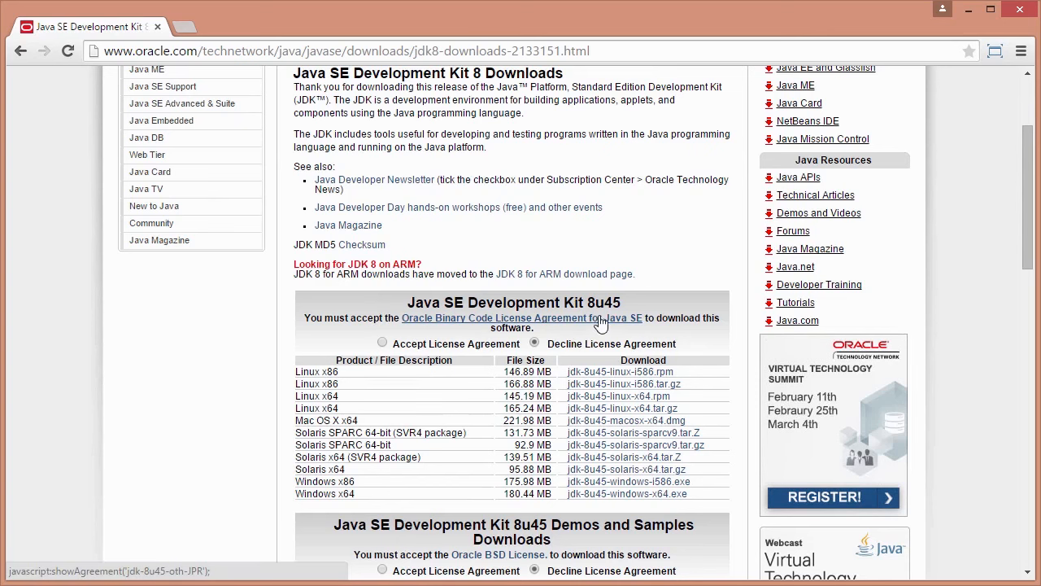
mouse_move(622, 310)
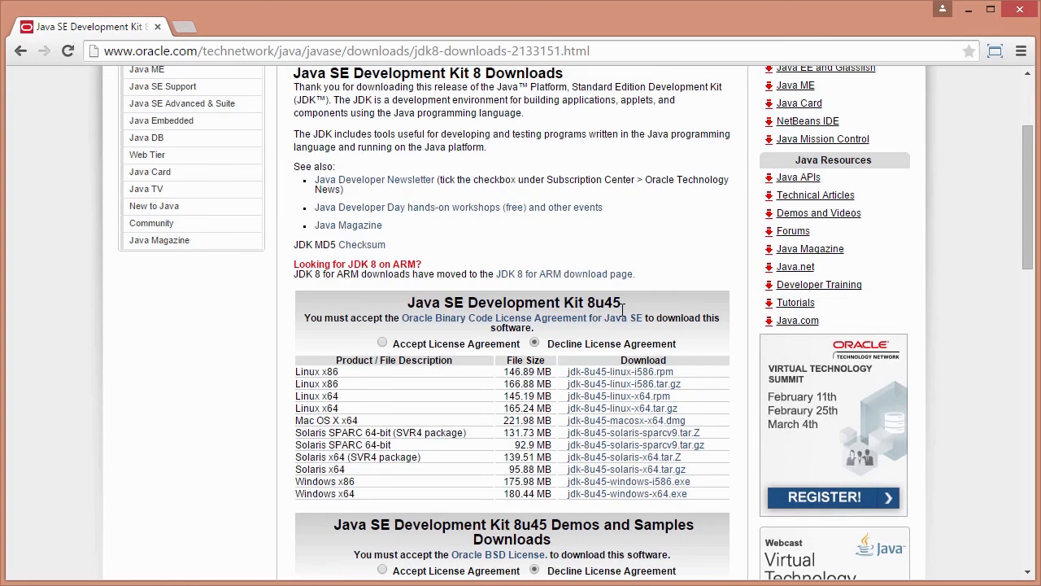
mouse_move(581, 318)
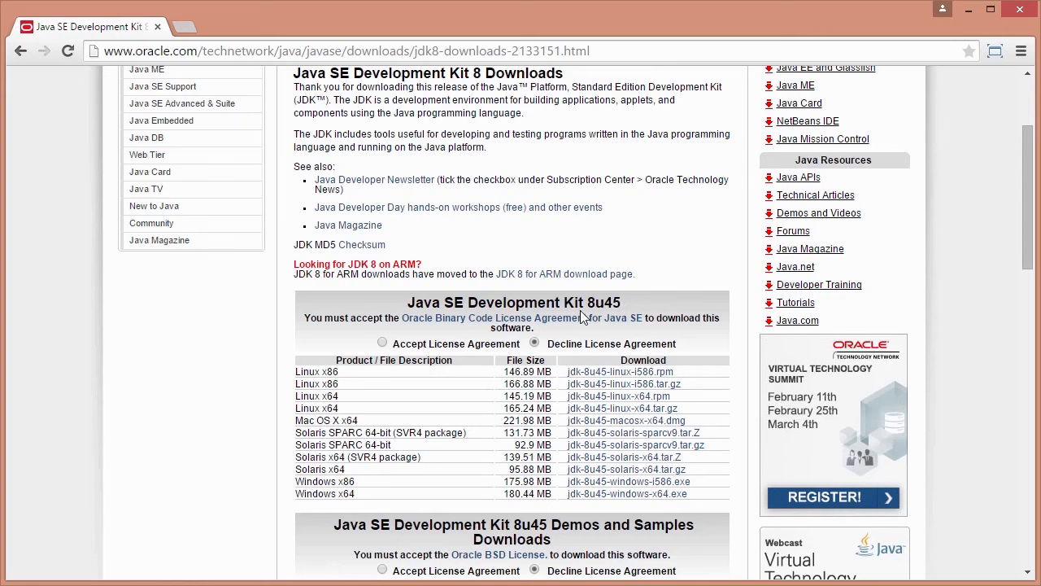
mouse_move(613, 299)
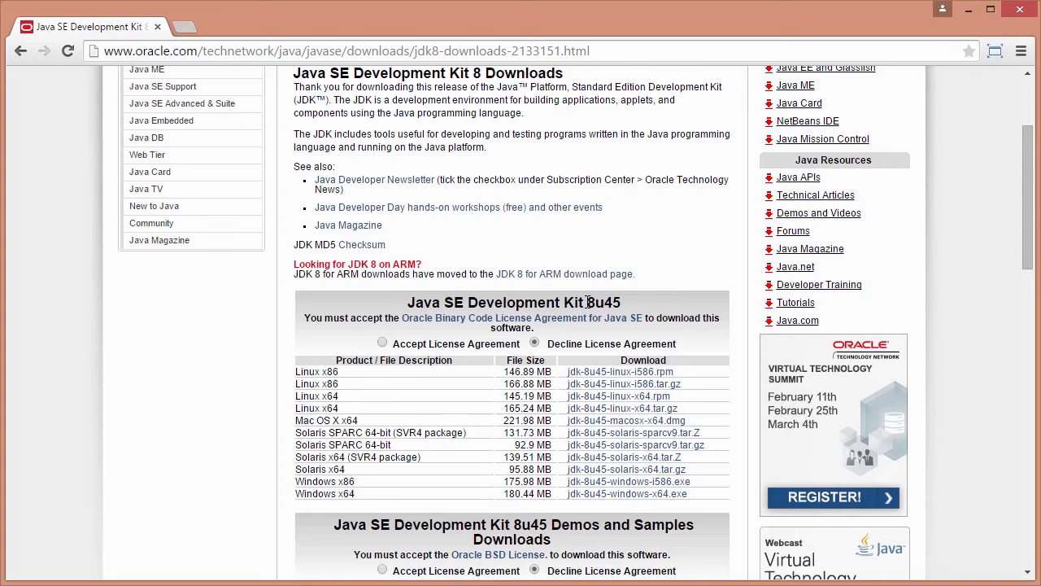
mouse_move(272, 494)
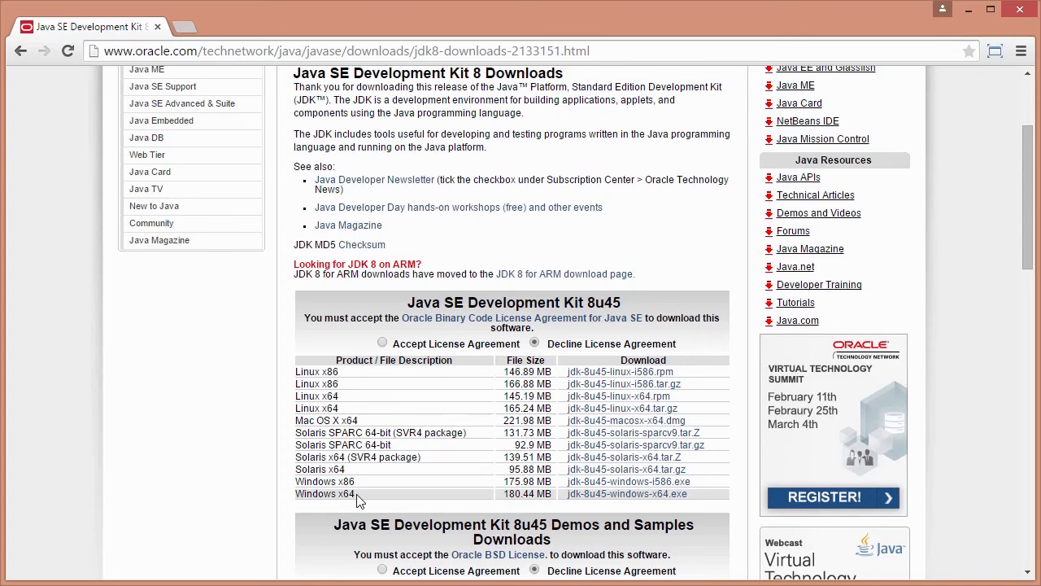
mouse_move(366, 480)
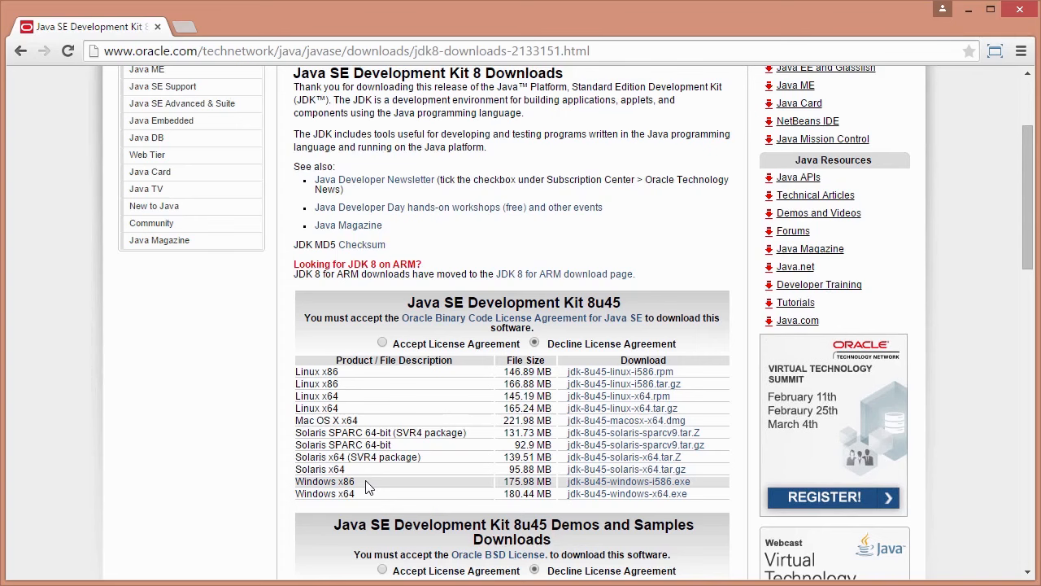
mouse_move(341, 509)
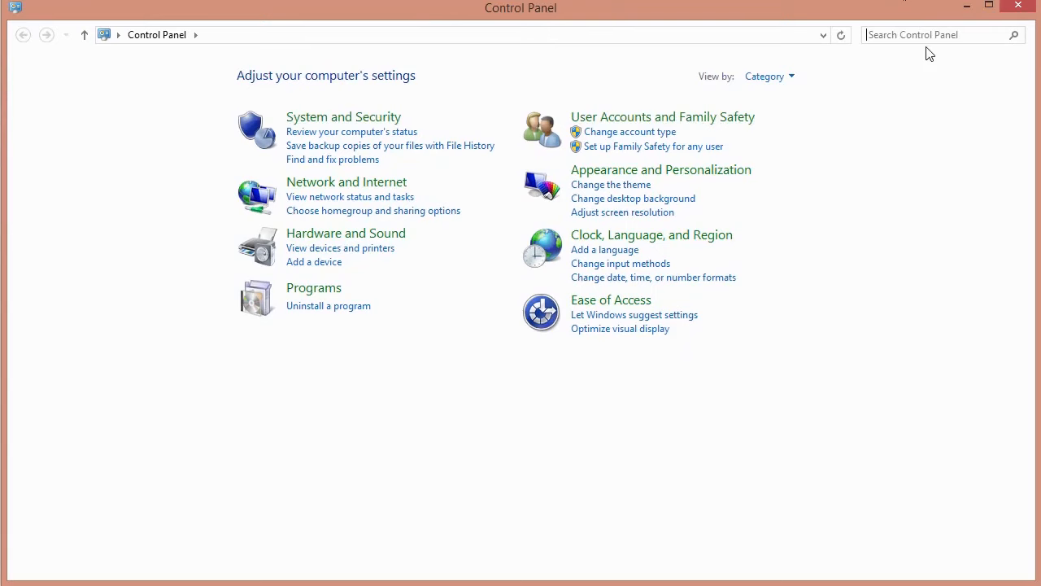
Search Control Panel settings for 'system'.
click(936, 34)
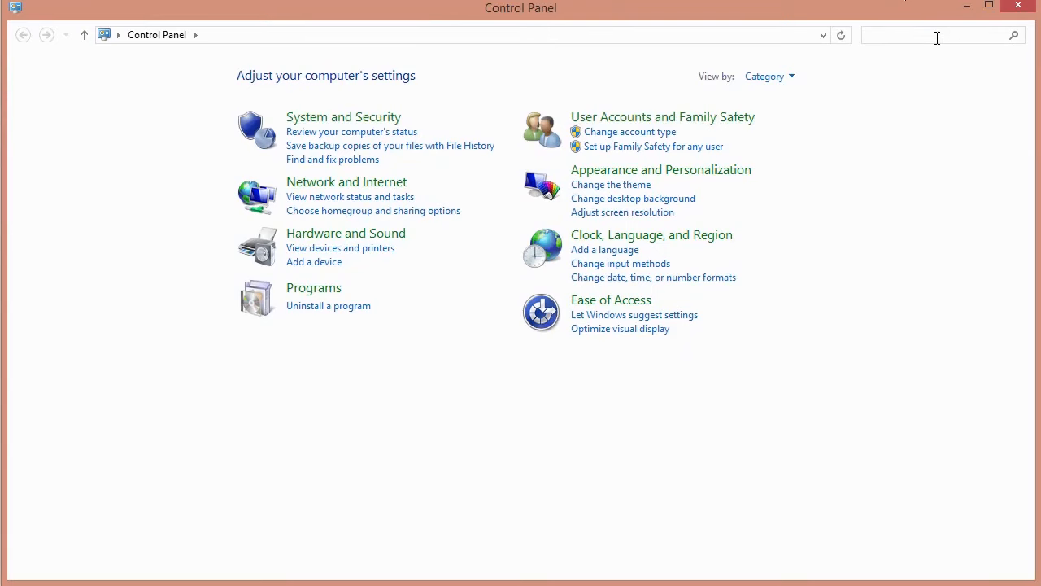
text(system)
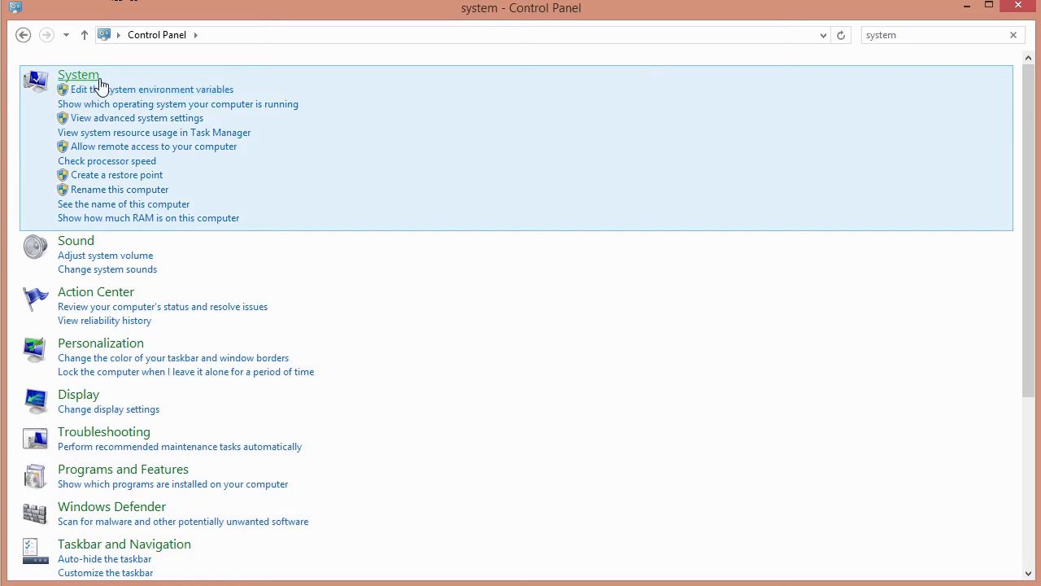
mouse_move(78, 74)
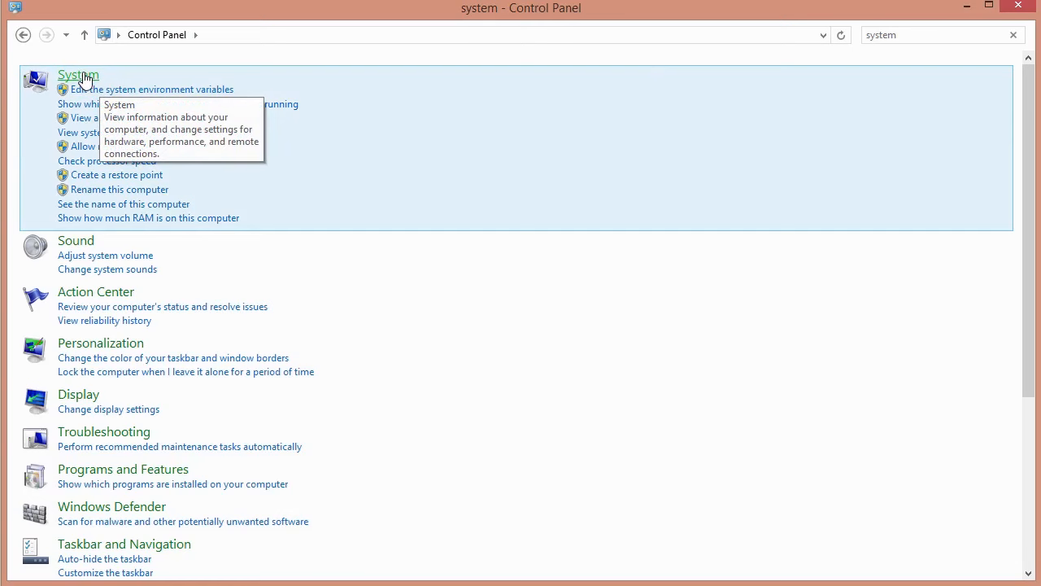
click(78, 74)
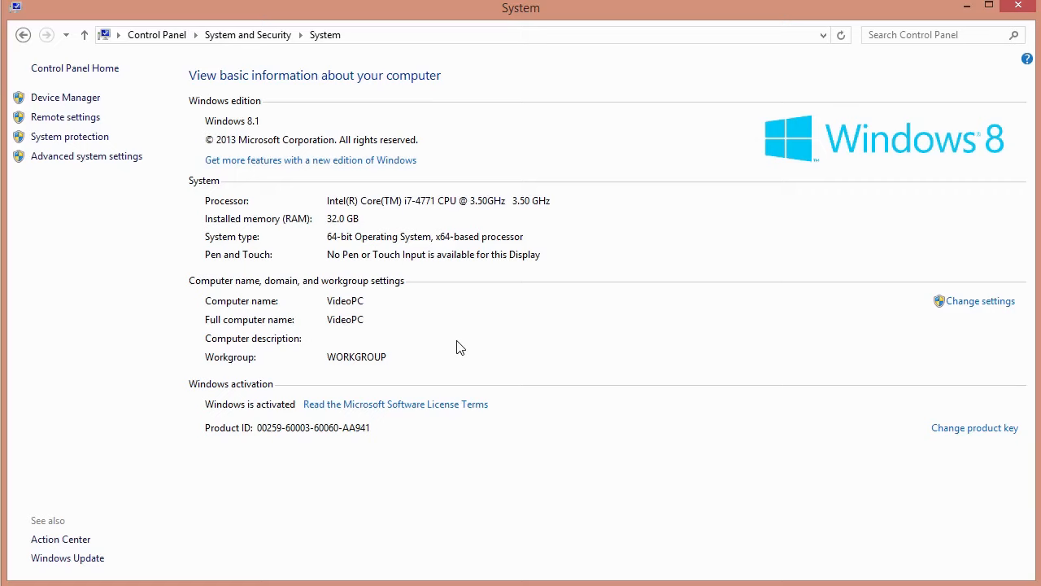
mouse_move(322, 235)
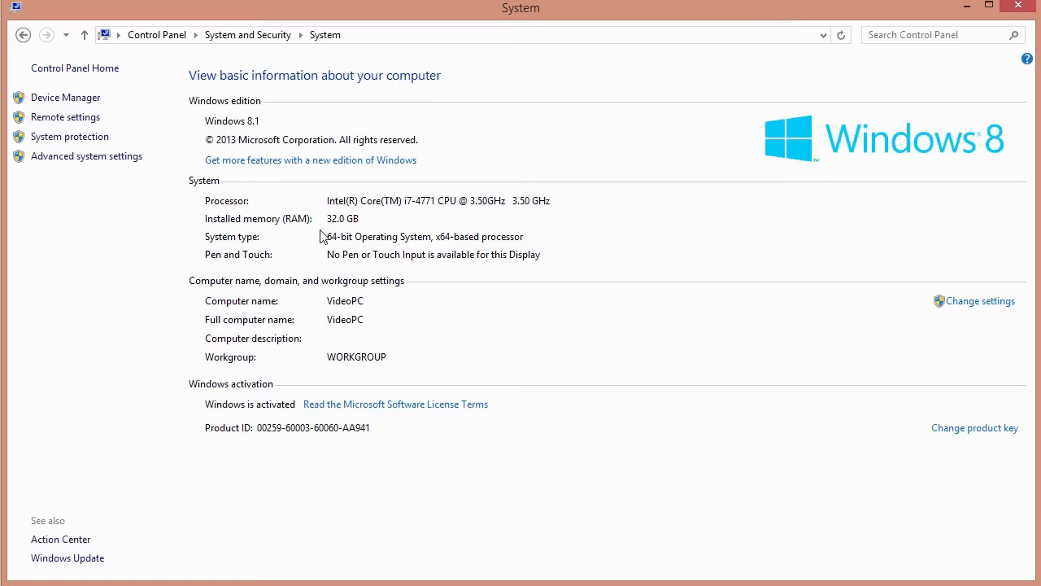
mouse_move(214, 258)
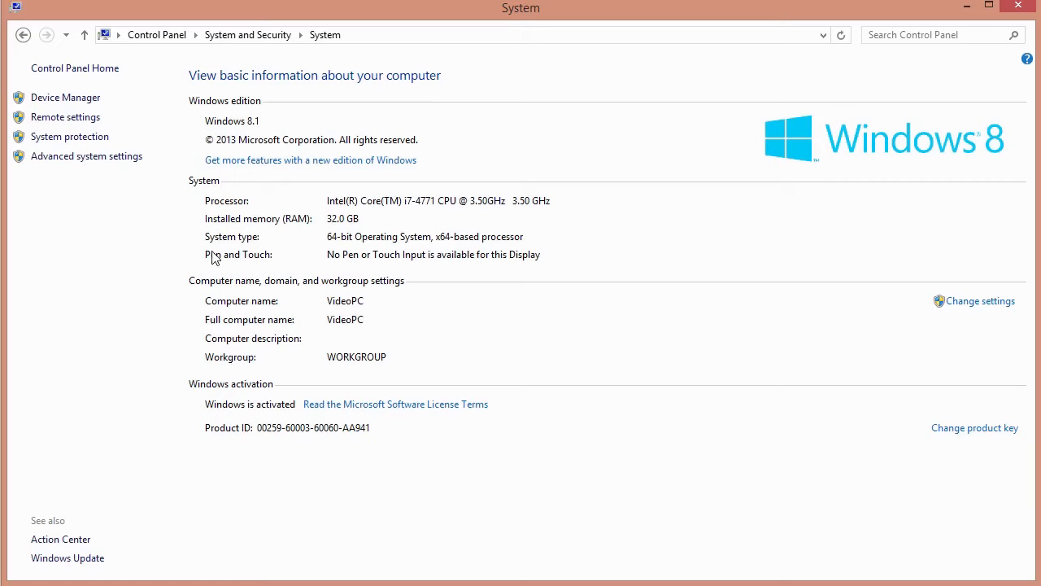
mouse_move(248, 246)
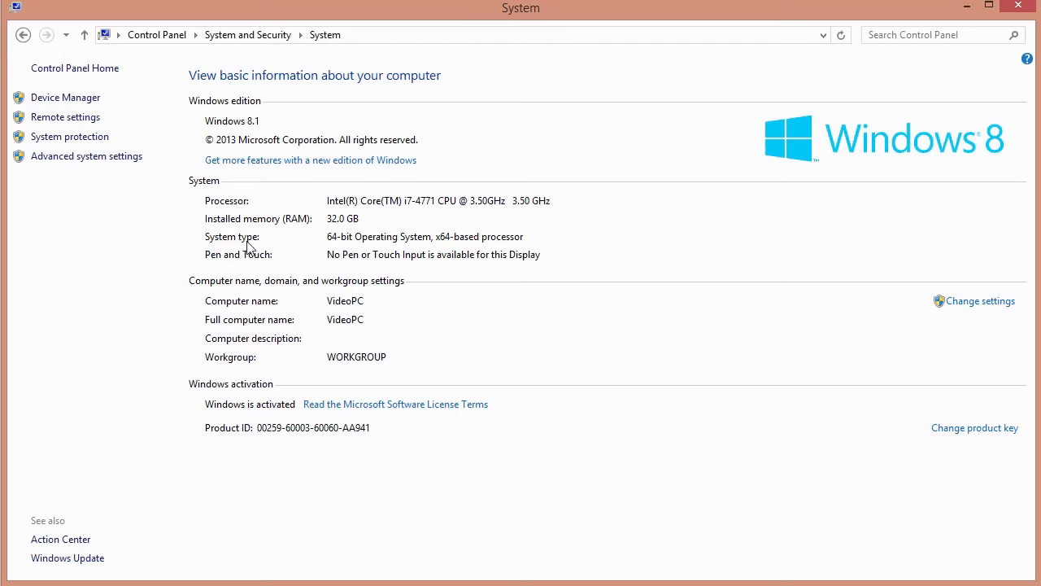
mouse_move(341, 256)
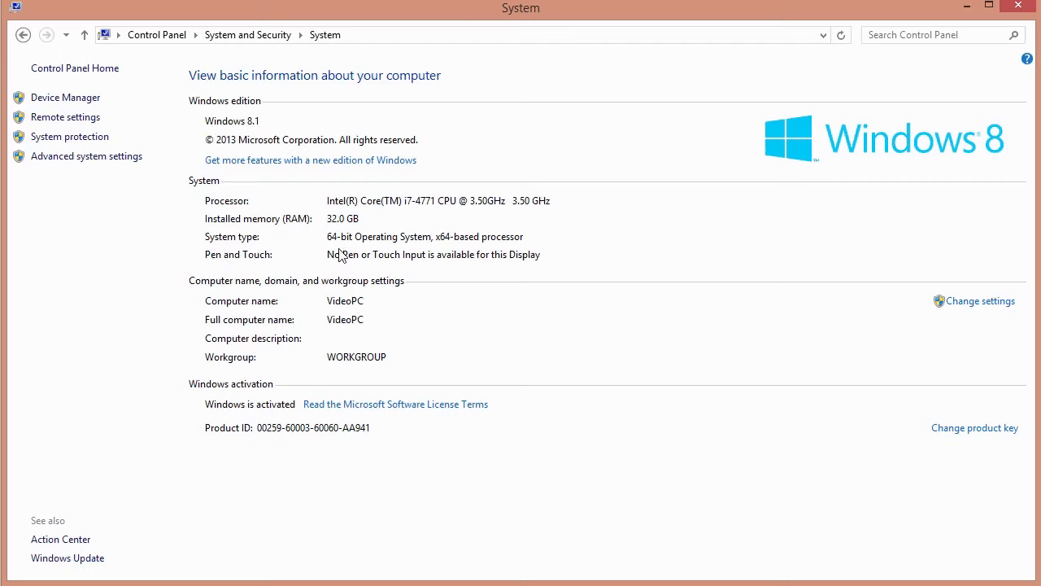
mouse_move(413, 249)
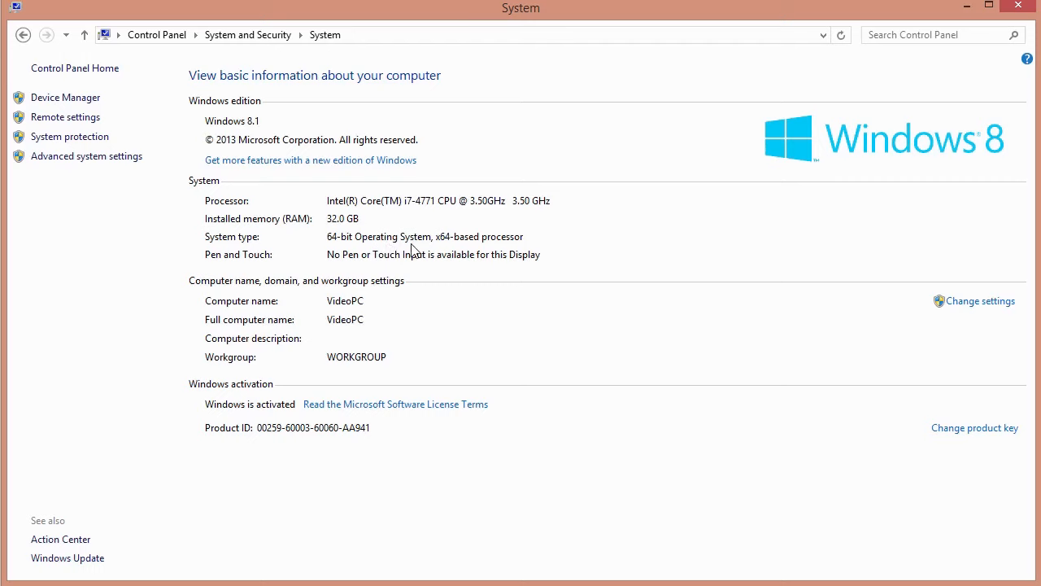
mouse_move(431, 243)
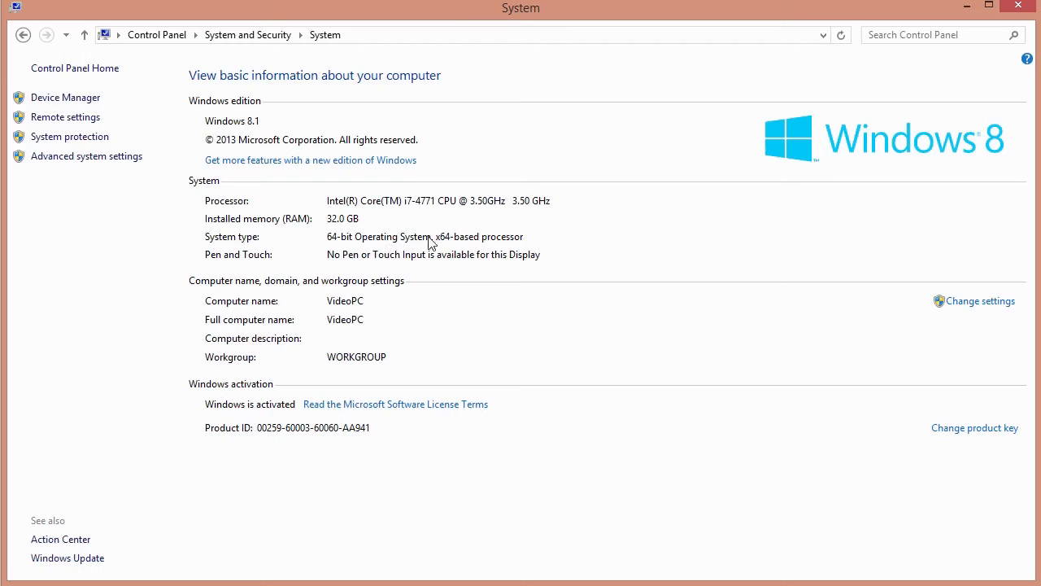
mouse_move(320, 236)
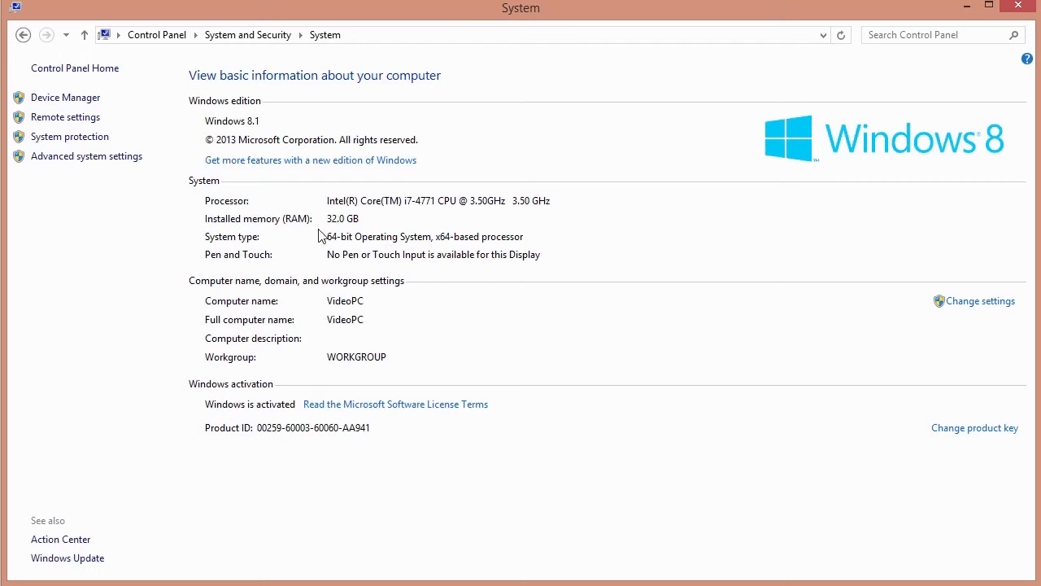
mouse_move(417, 249)
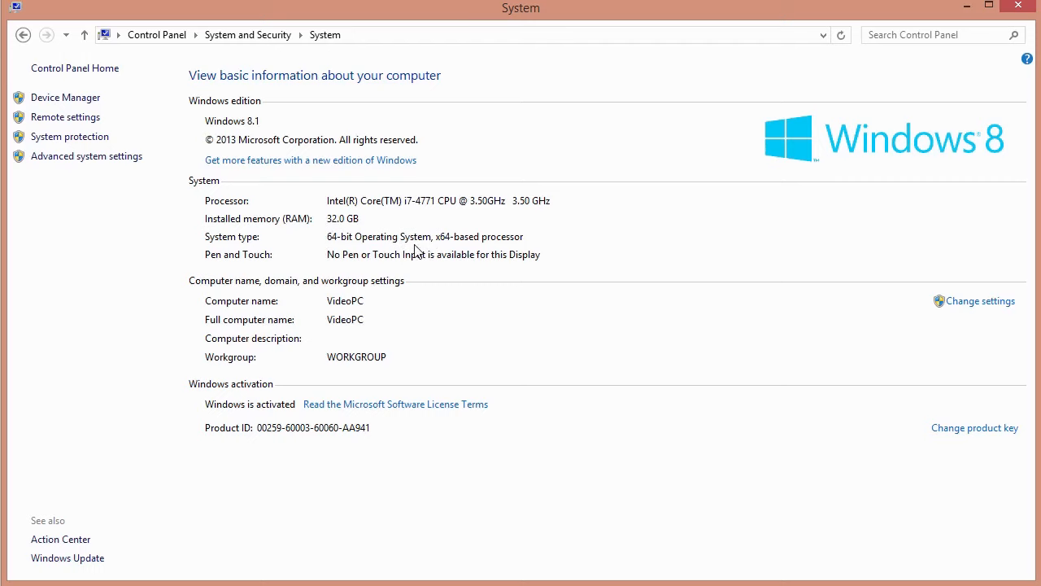
mouse_move(329, 254)
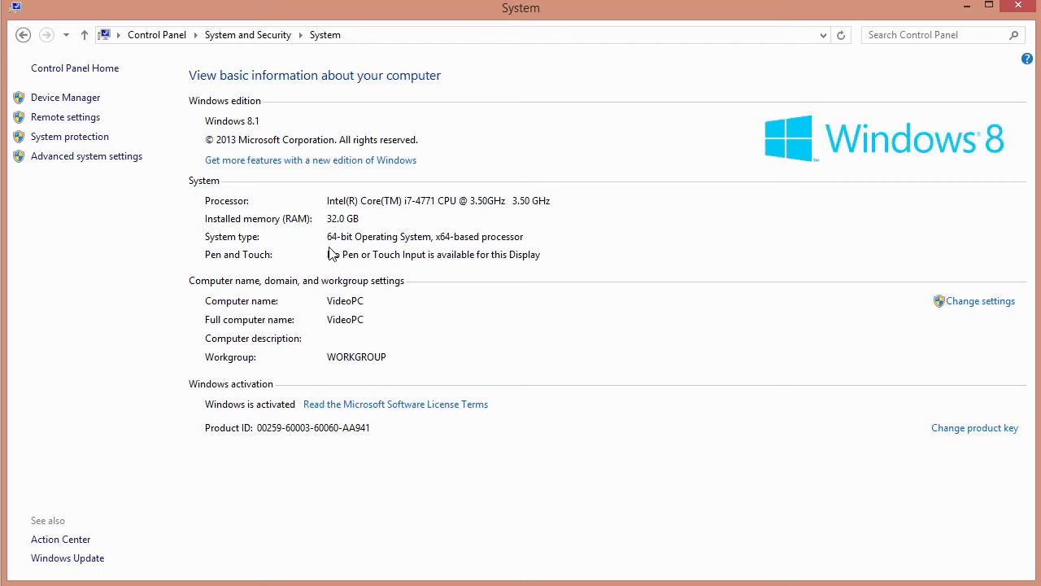
mouse_move(336, 246)
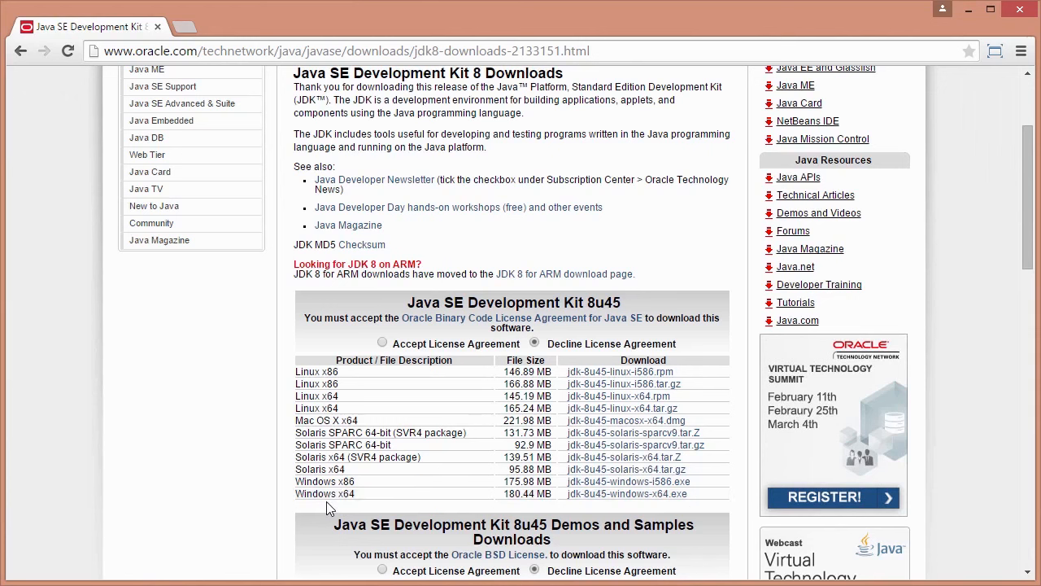
mouse_move(361, 499)
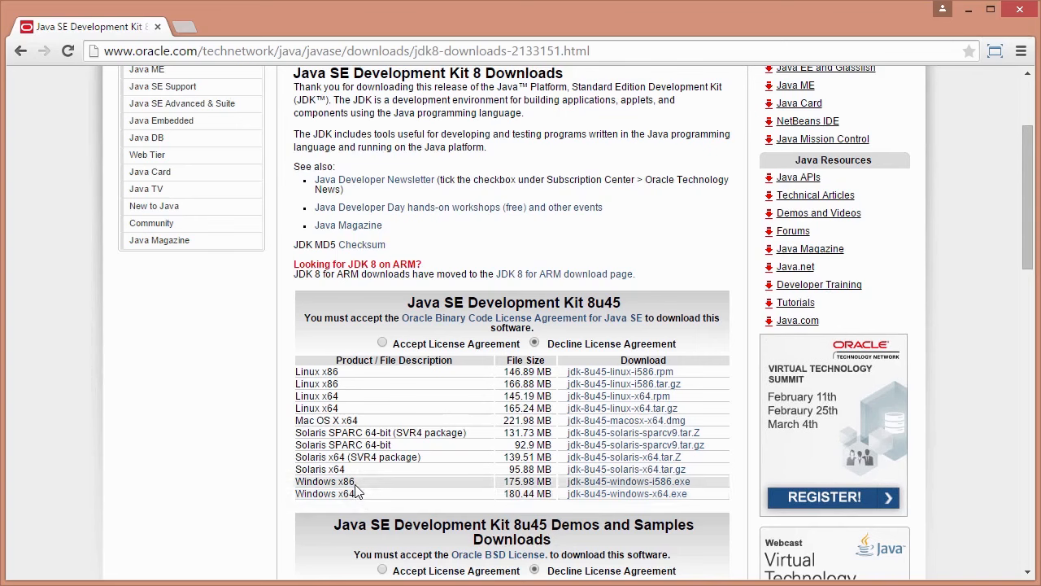
mouse_move(354, 489)
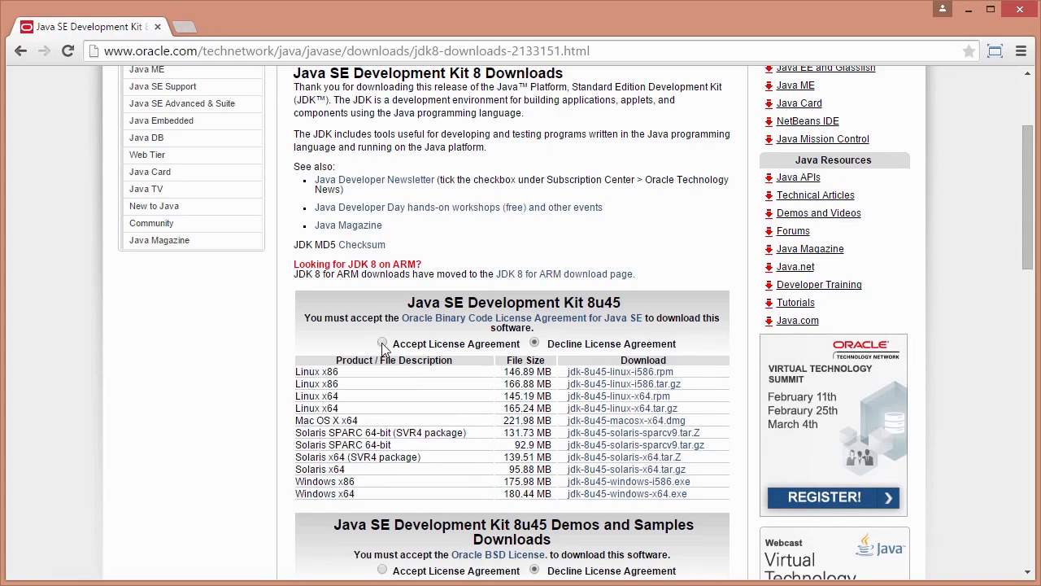
Accept the license agreement and download jdk-8u45-windows-x64.exe.
click(383, 344)
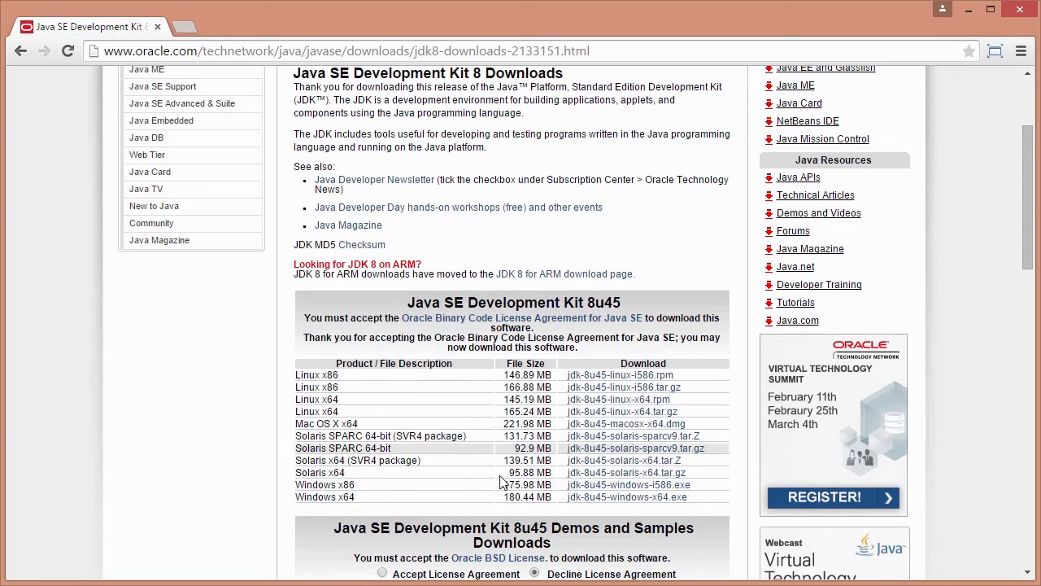
mouse_move(626, 497)
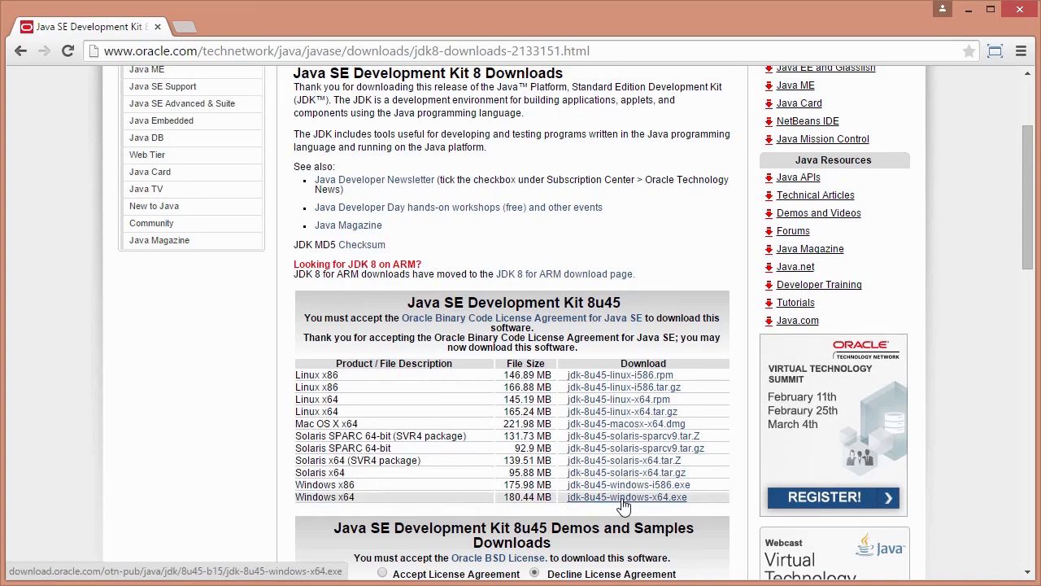
click(626, 497)
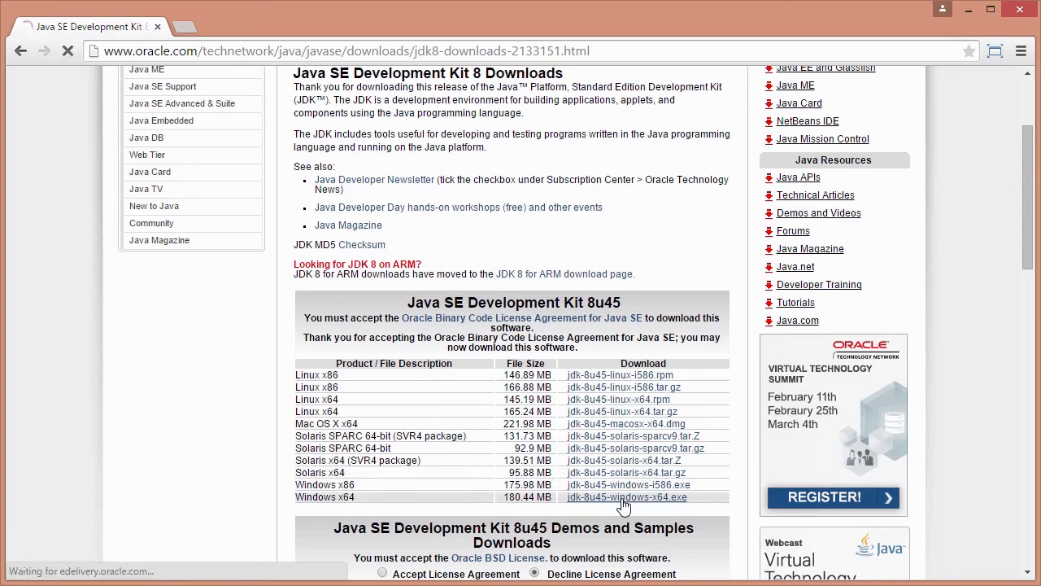
click(625, 497)
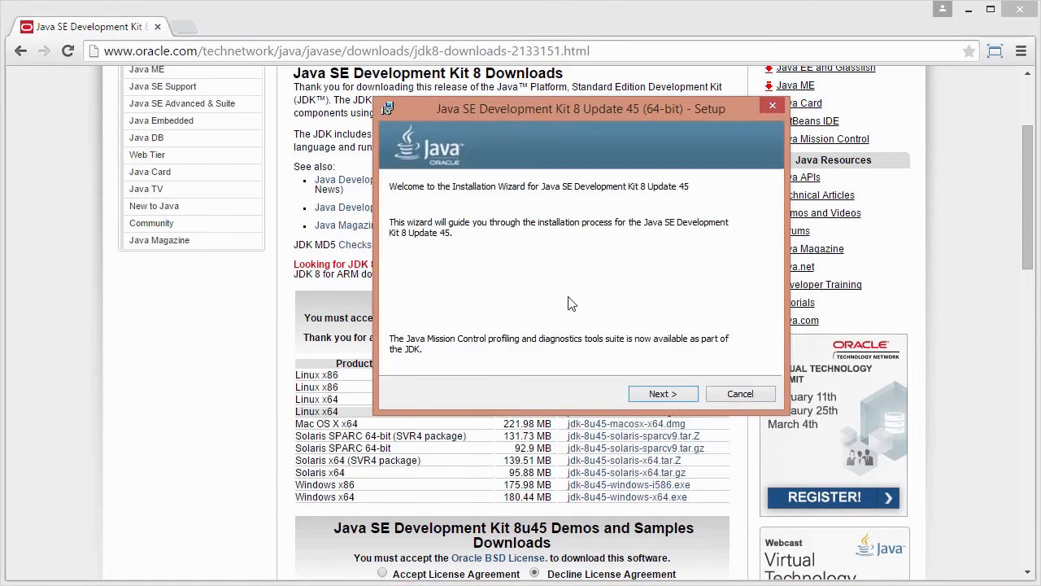
mouse_move(559, 395)
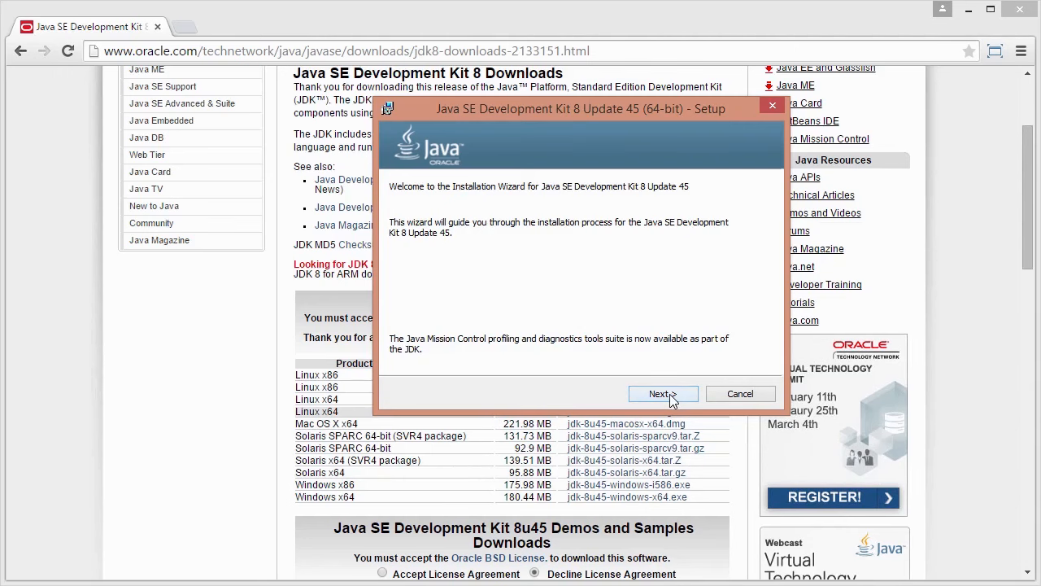
Advance the JDK setup wizard past the welcome page, keeping the default features.
click(662, 393)
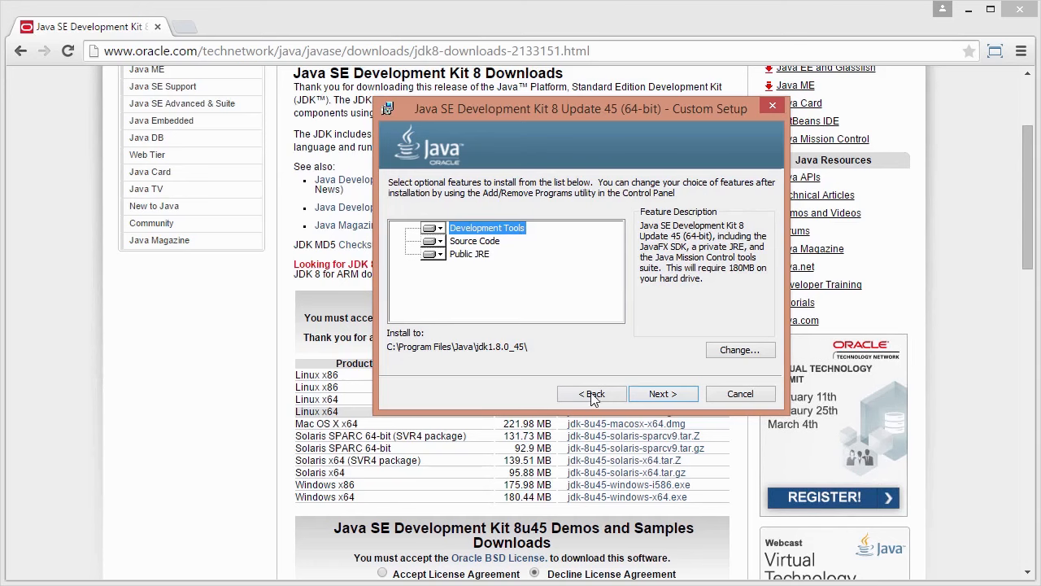
mouse_move(663, 394)
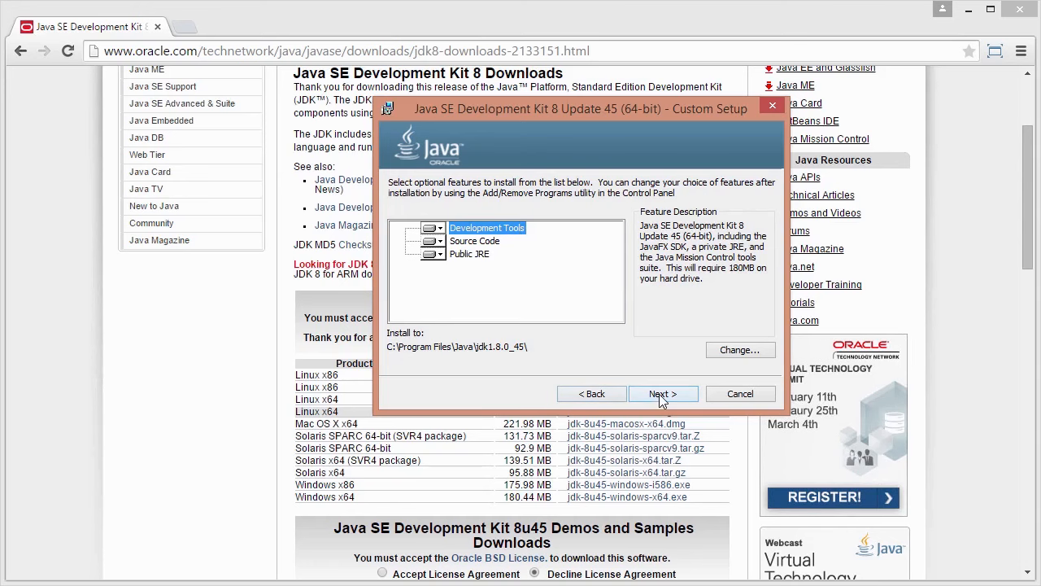
click(663, 393)
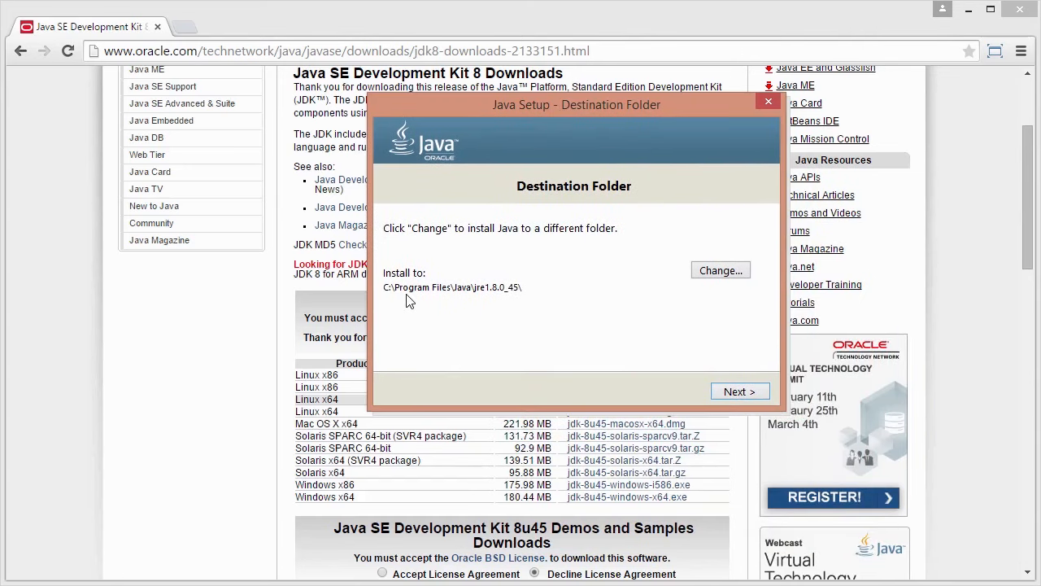
mouse_move(483, 311)
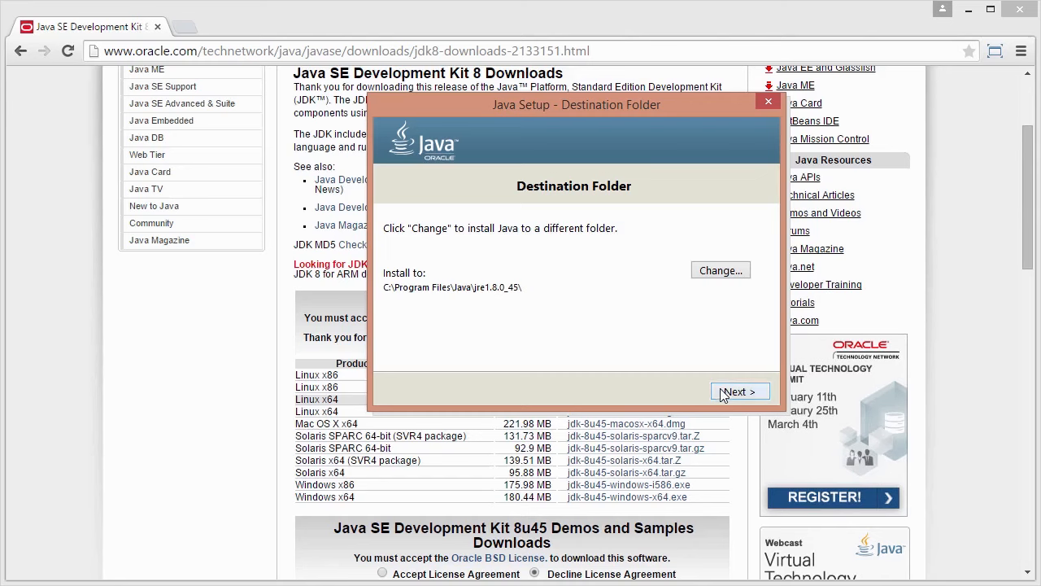
Install the JRE into the default C:\Program Files\Java\jre1.8.0_45\ folder.
click(737, 391)
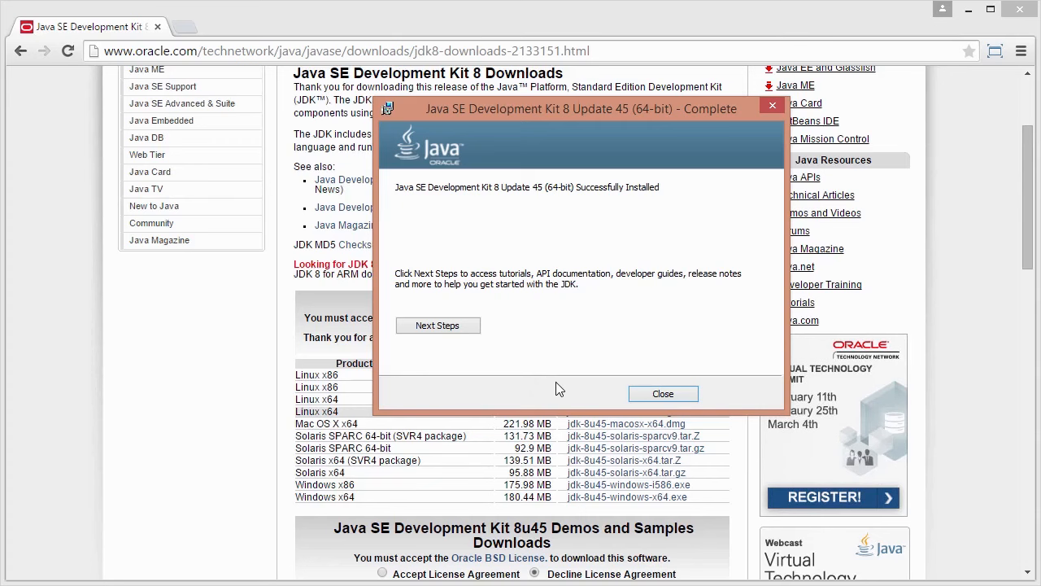
mouse_move(662, 394)
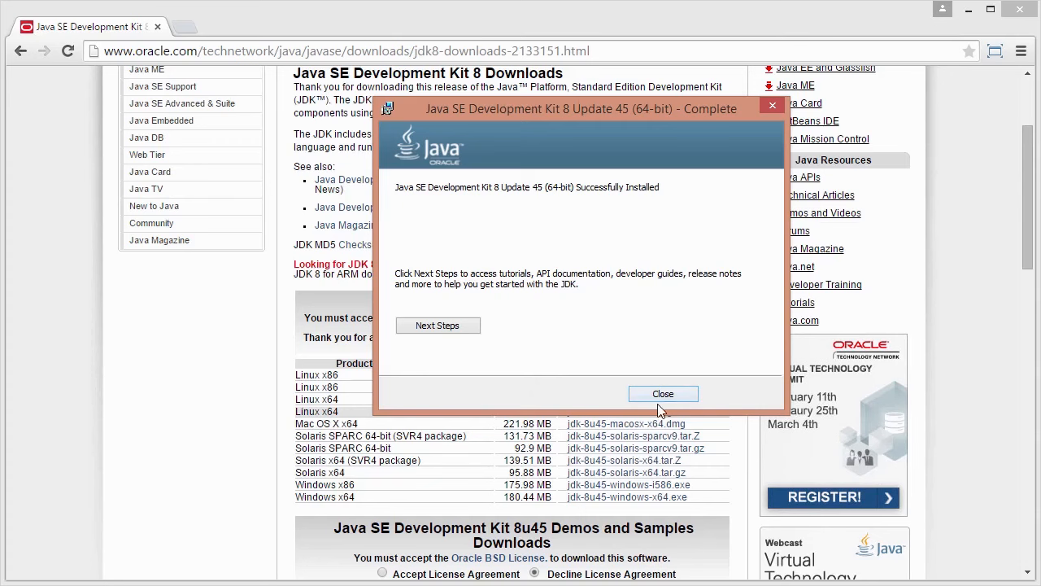
Close the JDK 8 Update 45 installation complete dialog.
click(662, 393)
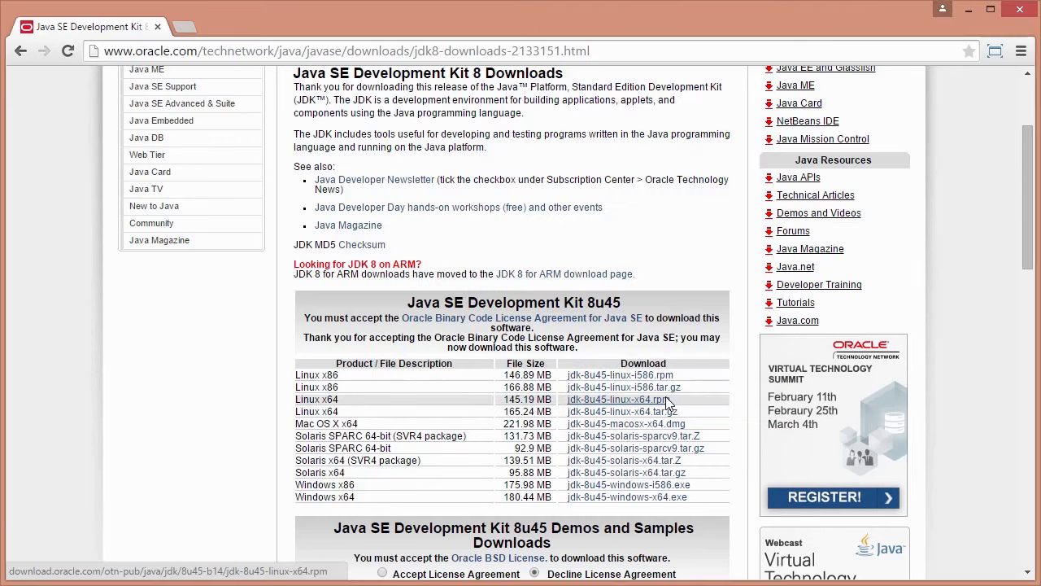